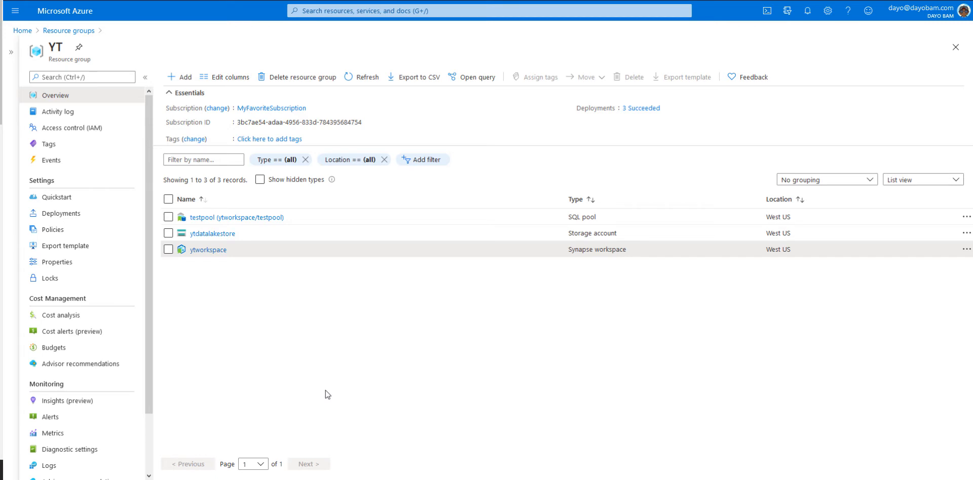
{"action": "mouse_move", "coordinate": [322, 389]}
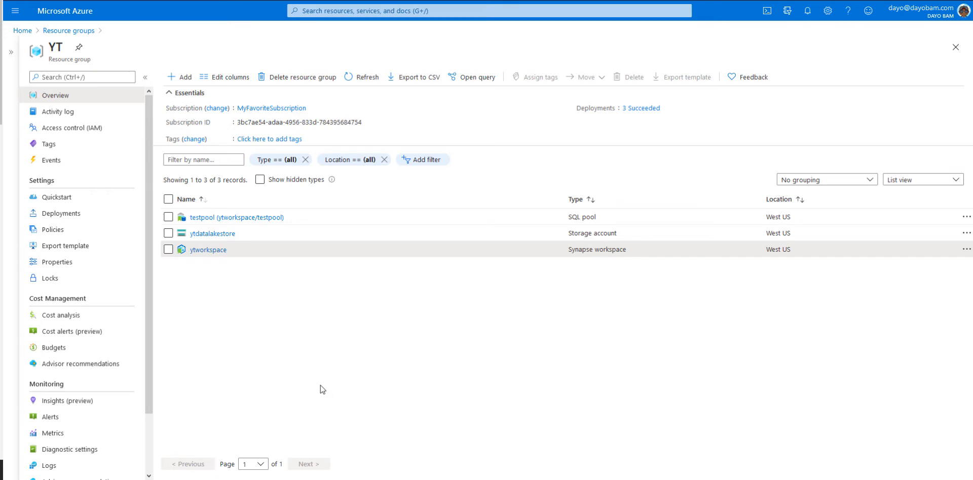
{"action": "mouse_move", "coordinate": [248, 282]}
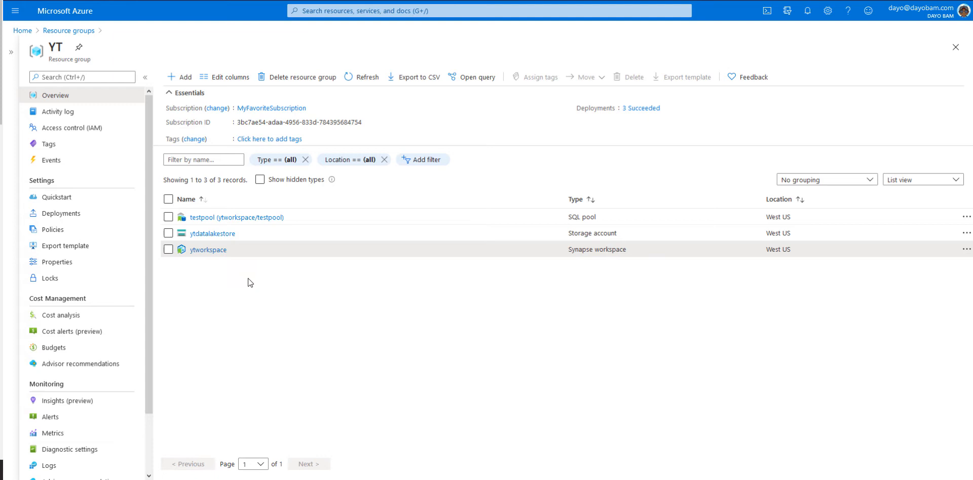
Open the ytworkspace Synapse workspace from the YT resource group's resources
{"action": "left_click", "coordinate": [207, 249]}
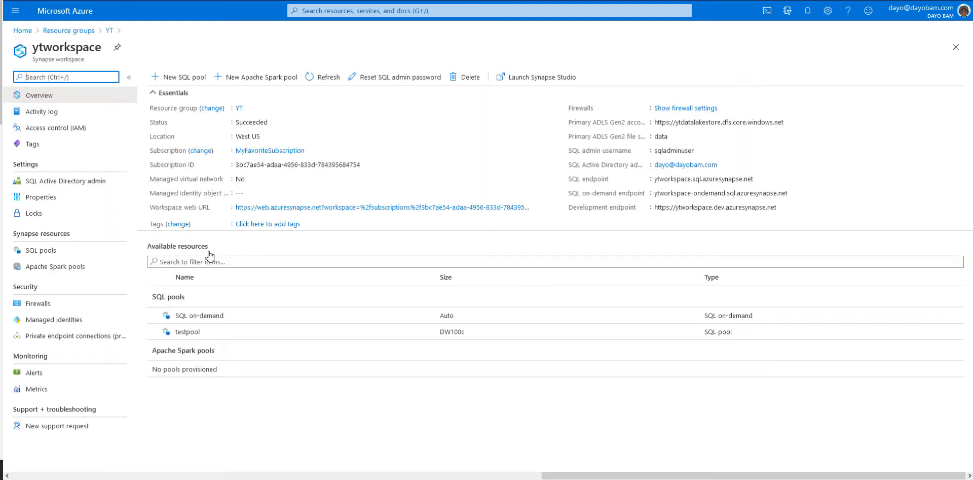
{"action": "mouse_move", "coordinate": [218, 239]}
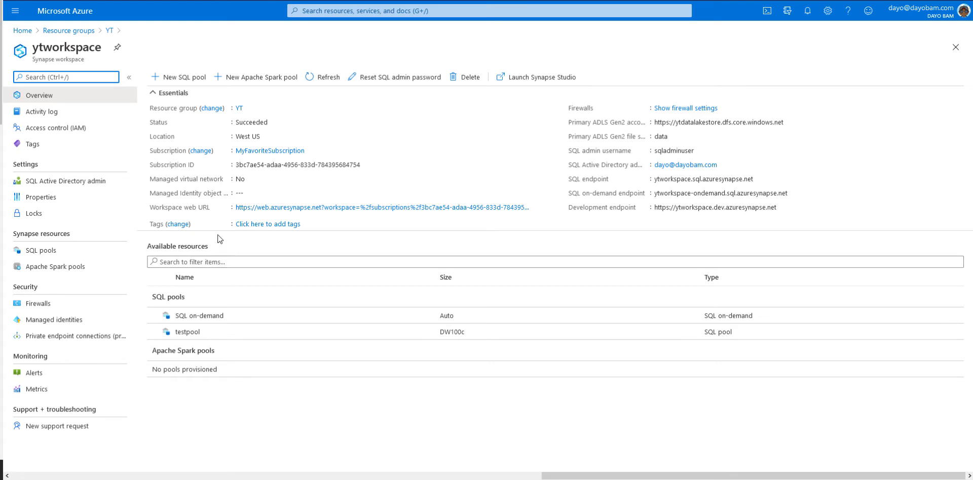
{"action": "mouse_move", "coordinate": [386, 83]}
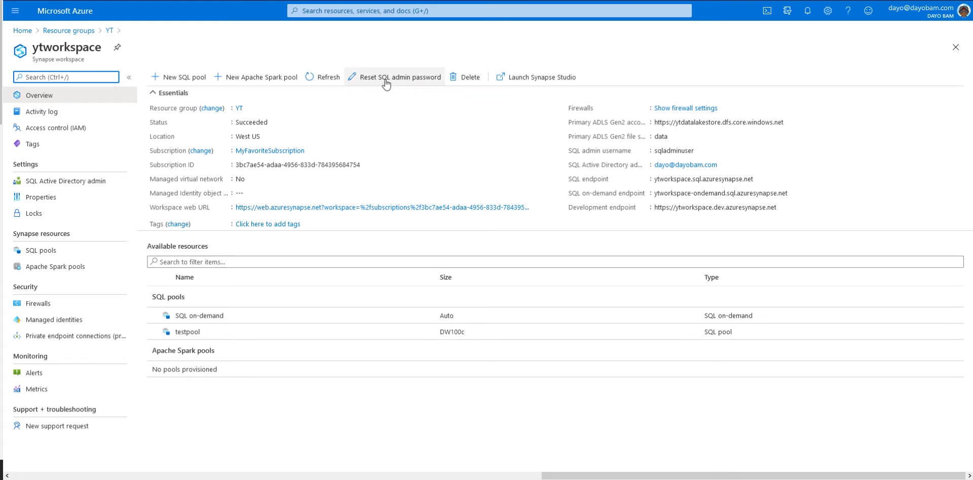
Open the Reset SQL admin password pane for ytworkspace
{"action": "left_click", "coordinate": [399, 77]}
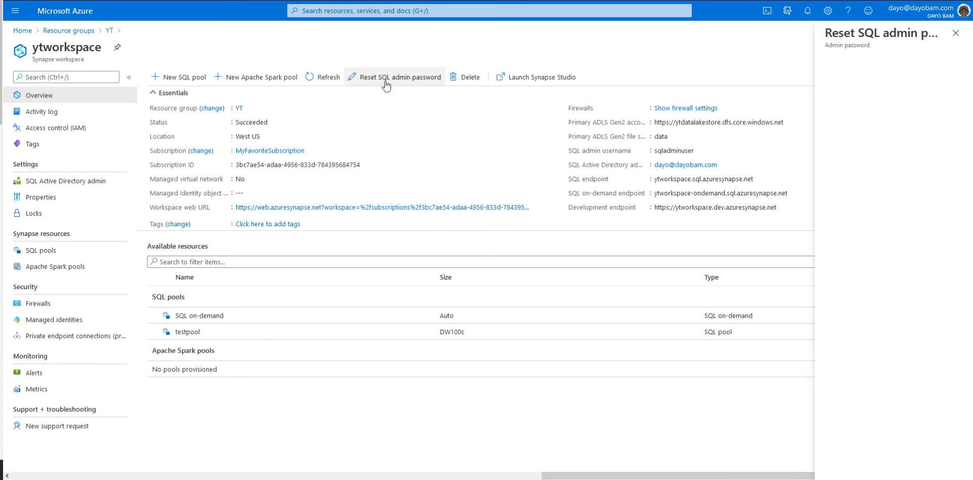
Enter a new SQL admin password for ytworkspace and save it
{"action": "left_click", "coordinate": [893, 87]}
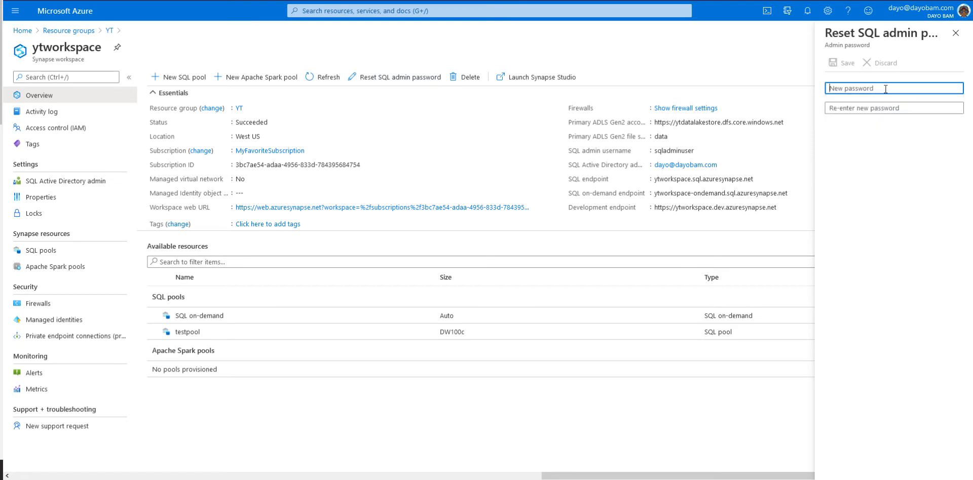
{"action": "type", "text": "•••••"}
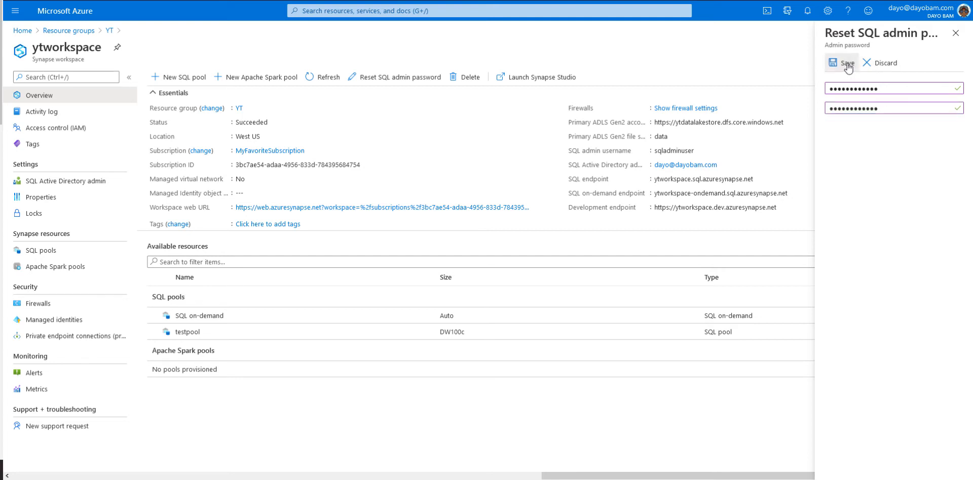
{"action": "left_click", "coordinate": [846, 62]}
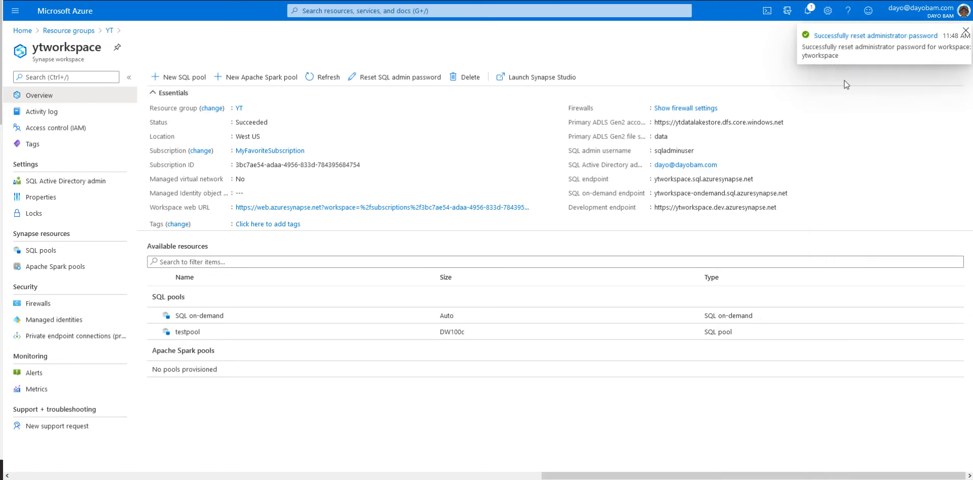
{"action": "mouse_move", "coordinate": [791, 81]}
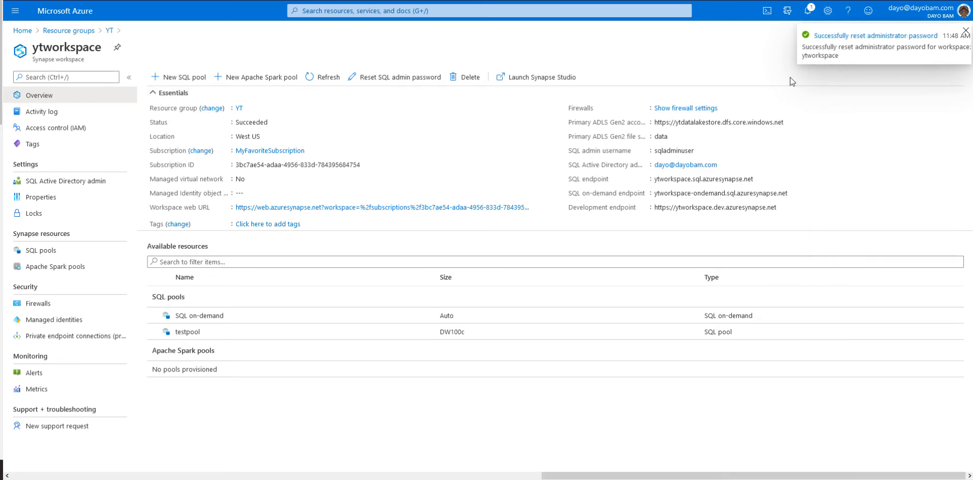
{"action": "left_click", "coordinate": [965, 31]}
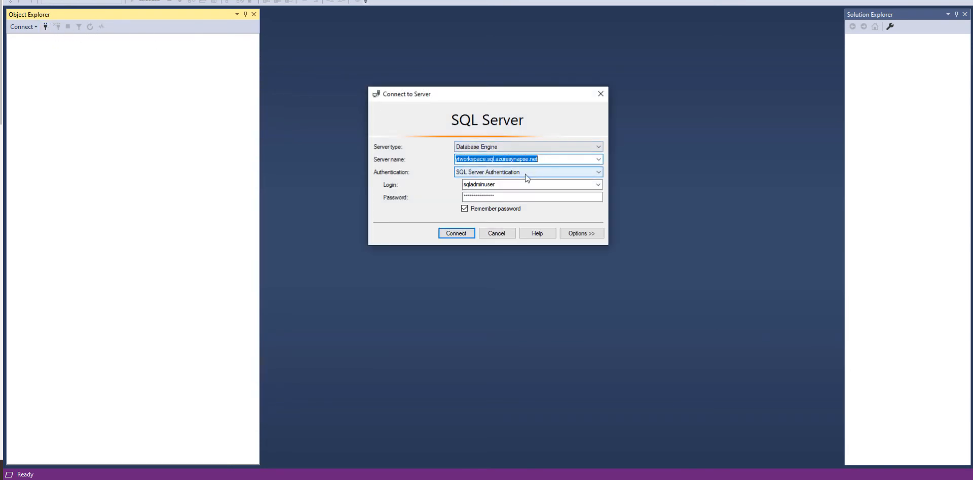
Connect SSMS to ytworkspace.sql.azuresynapse.net as sqladminuser with the new password
{"action": "left_click", "coordinate": [528, 159]}
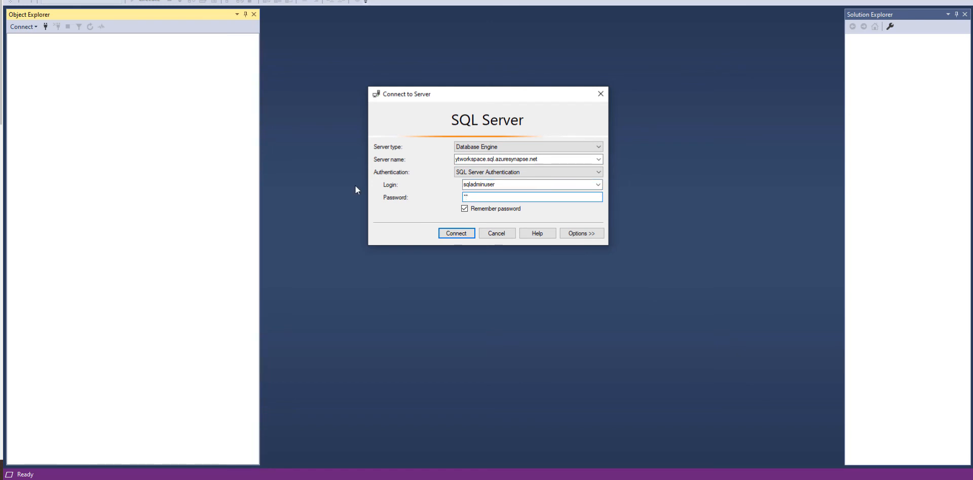
{"action": "type", "text": "password"}
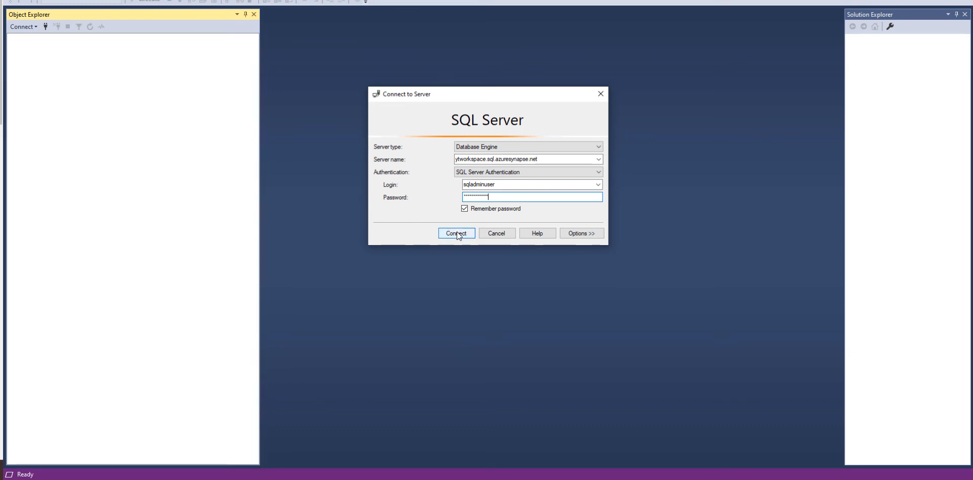
{"action": "left_click", "coordinate": [456, 233]}
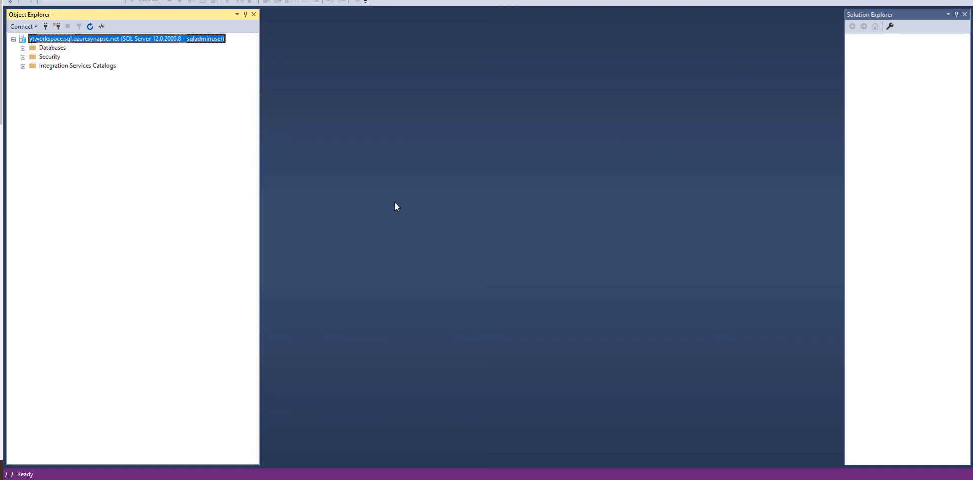
{"action": "mouse_move", "coordinate": [64, 55]}
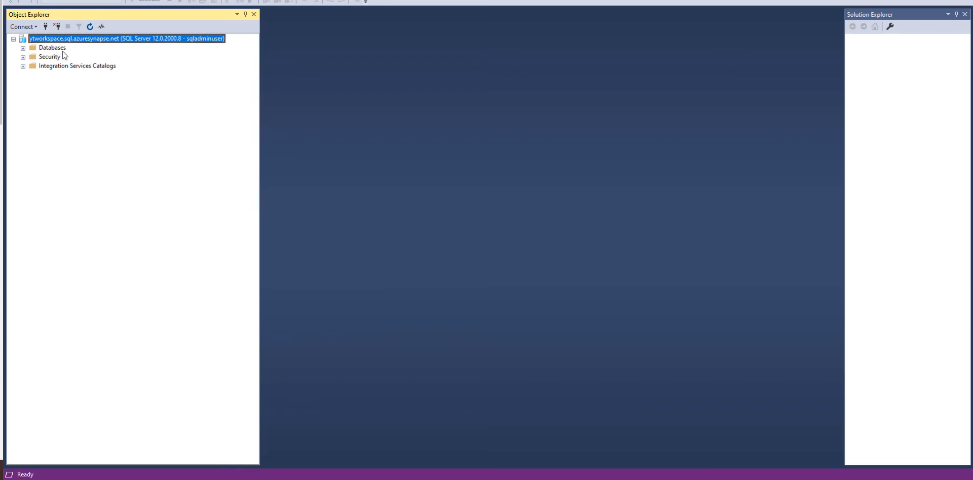
{"action": "mouse_move", "coordinate": [527, 228]}
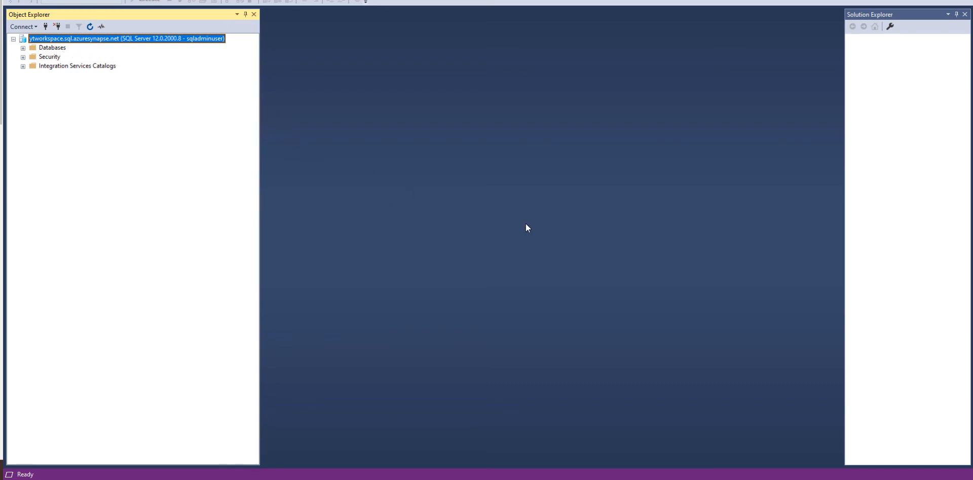
{"action": "mouse_move", "coordinate": [611, 181]}
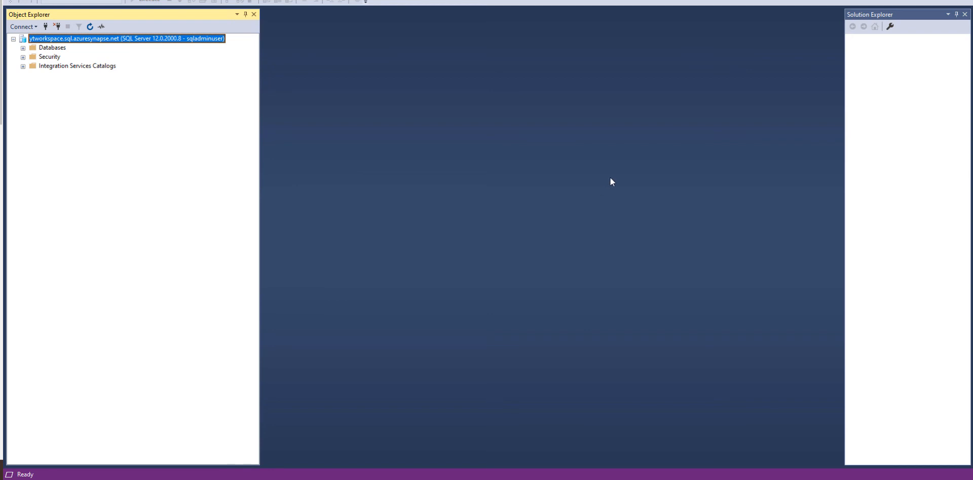
{"action": "mouse_move", "coordinate": [244, 362]}
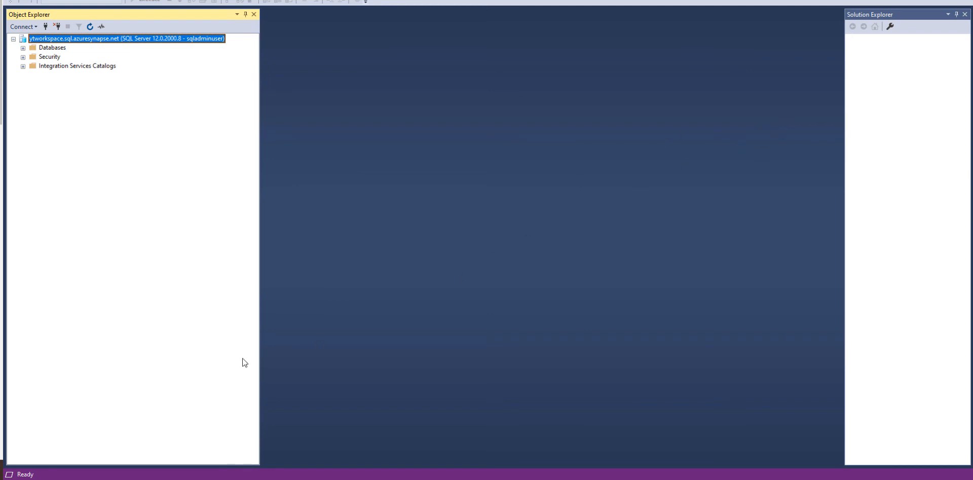